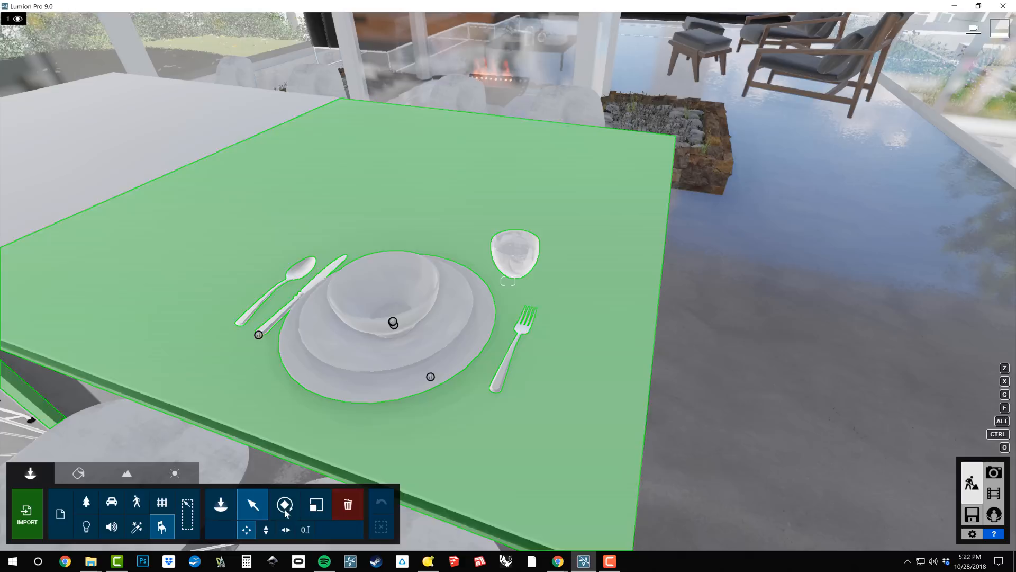
Add the fork on the table to the place-setting selection
left_click(521, 328)
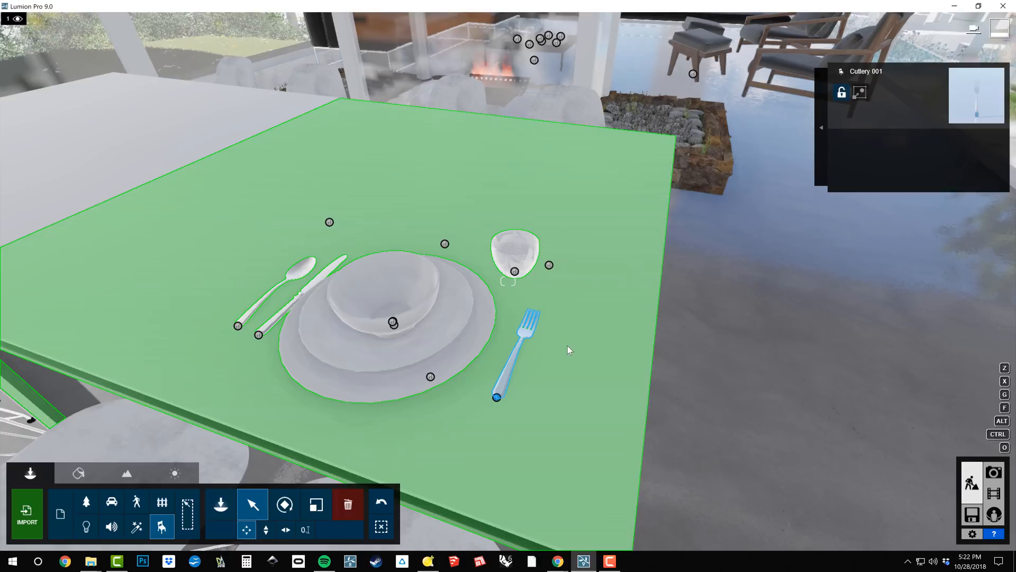
mouse_move(546, 342)
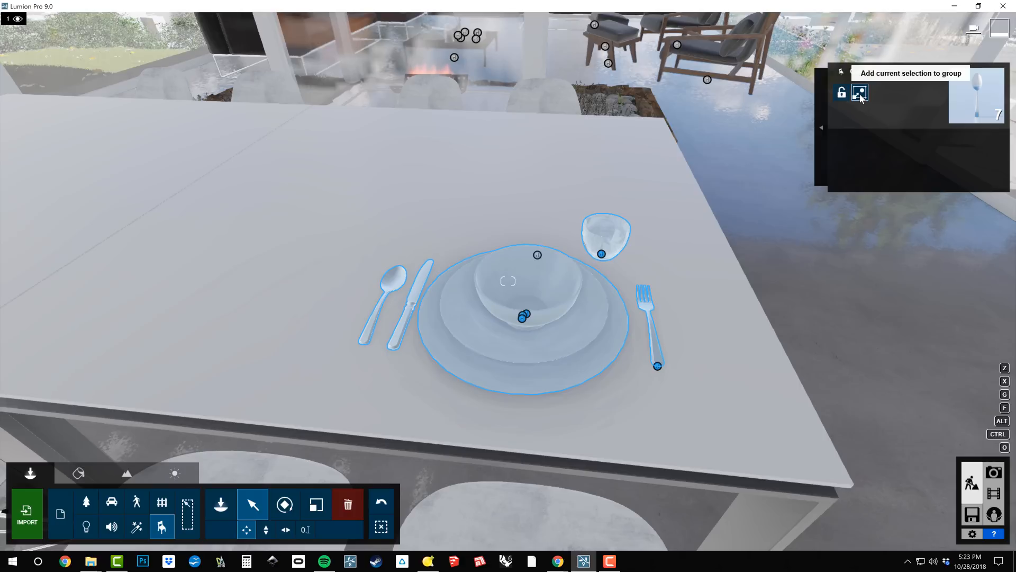
Group the seven selected place-setting pieces into one Group via 'Add current selection to group'
left_click(859, 92)
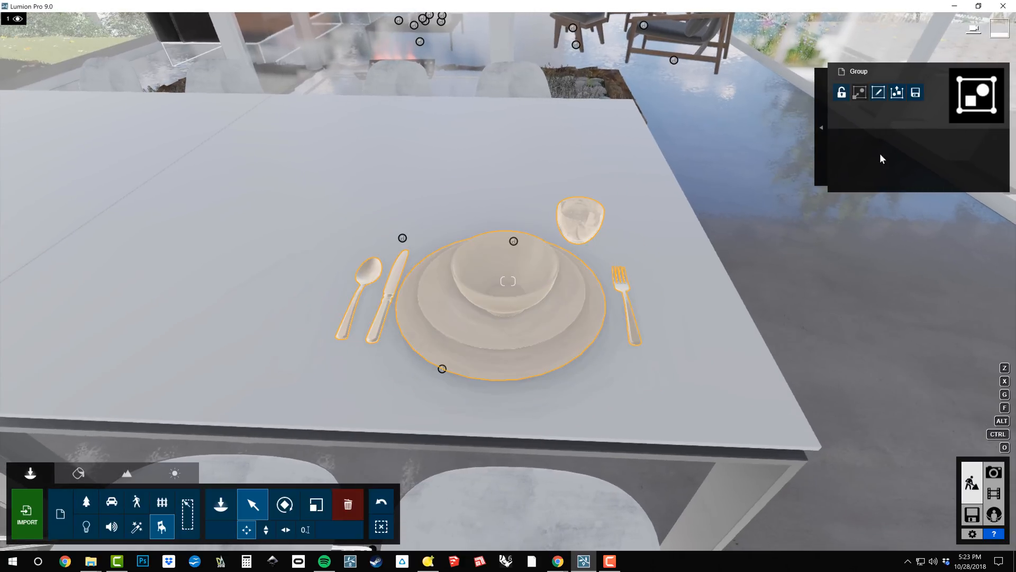
mouse_move(916, 92)
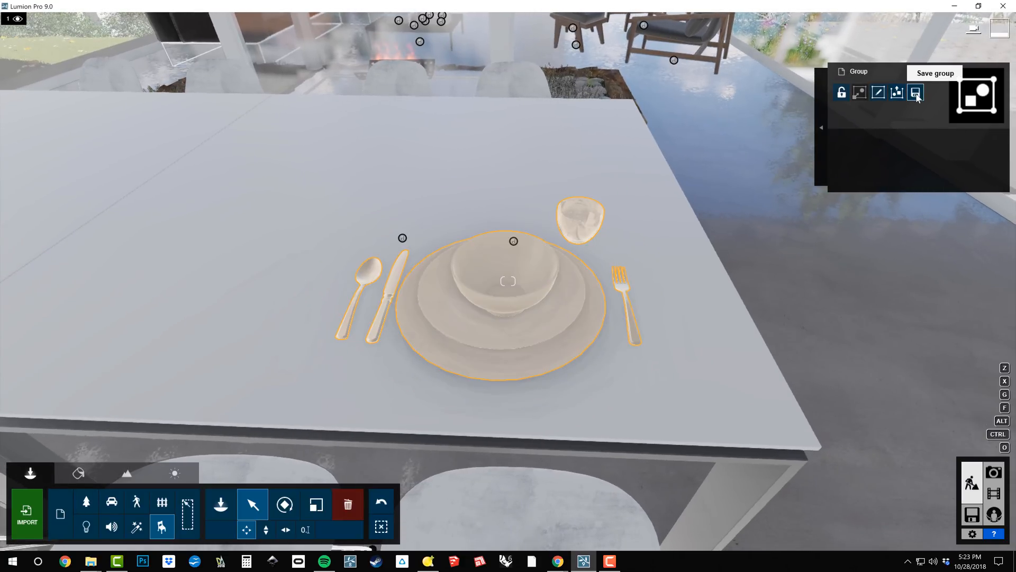
Save the group as BD_Table Setting.lsg9 in the TEMP folder
left_click(914, 92)
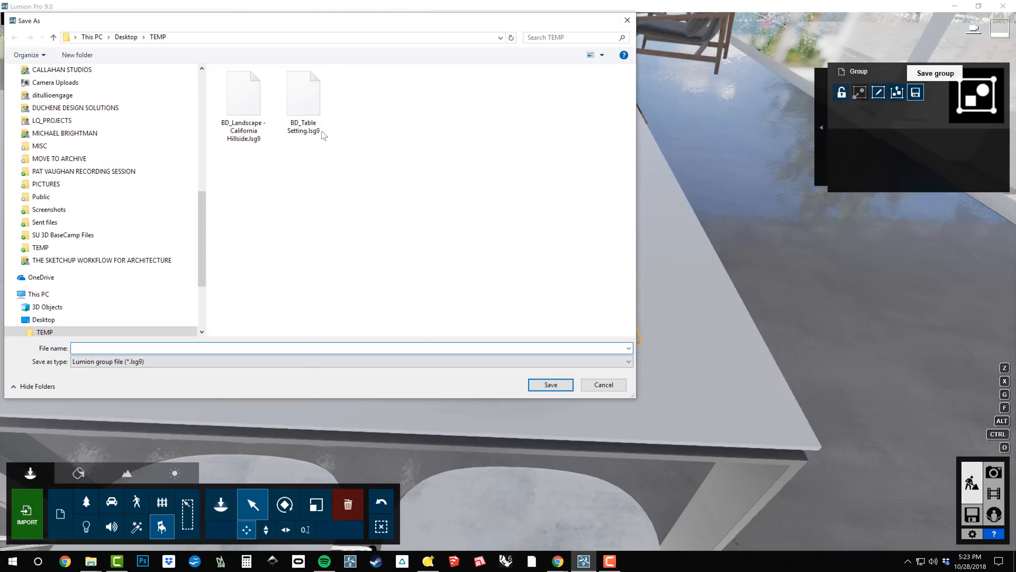
left_click(302, 94)
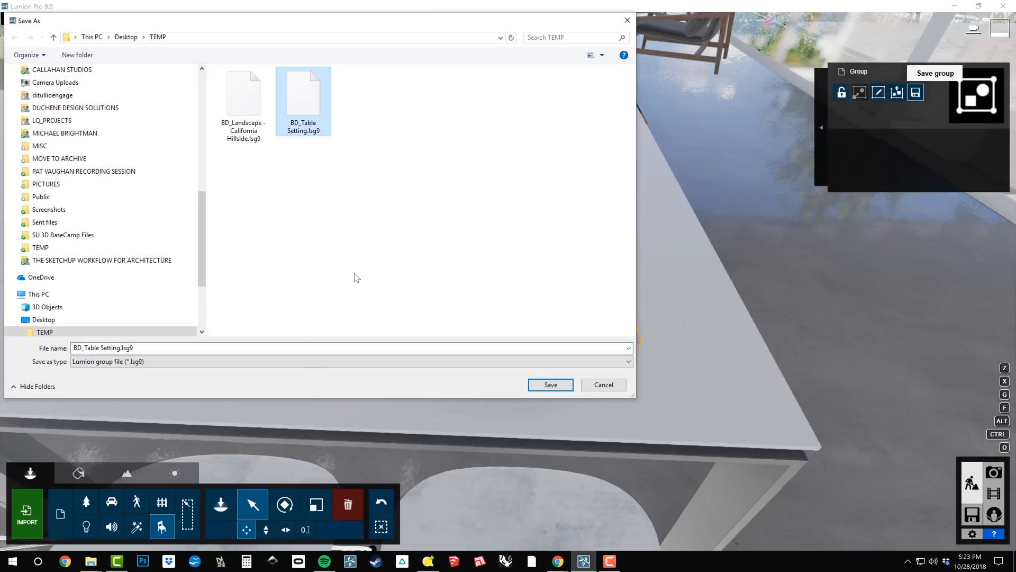
left_click(549, 385)
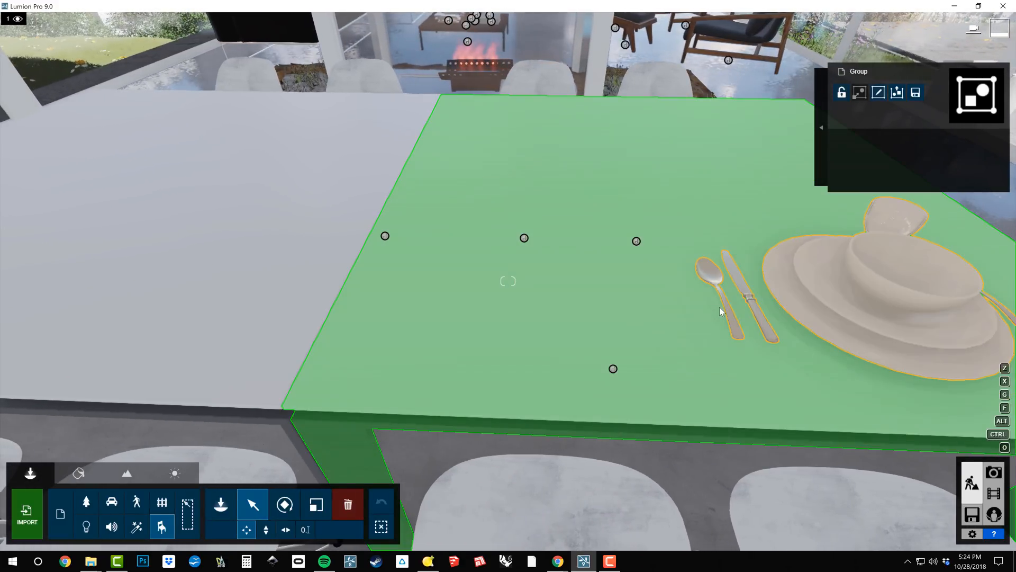
mouse_move(790, 196)
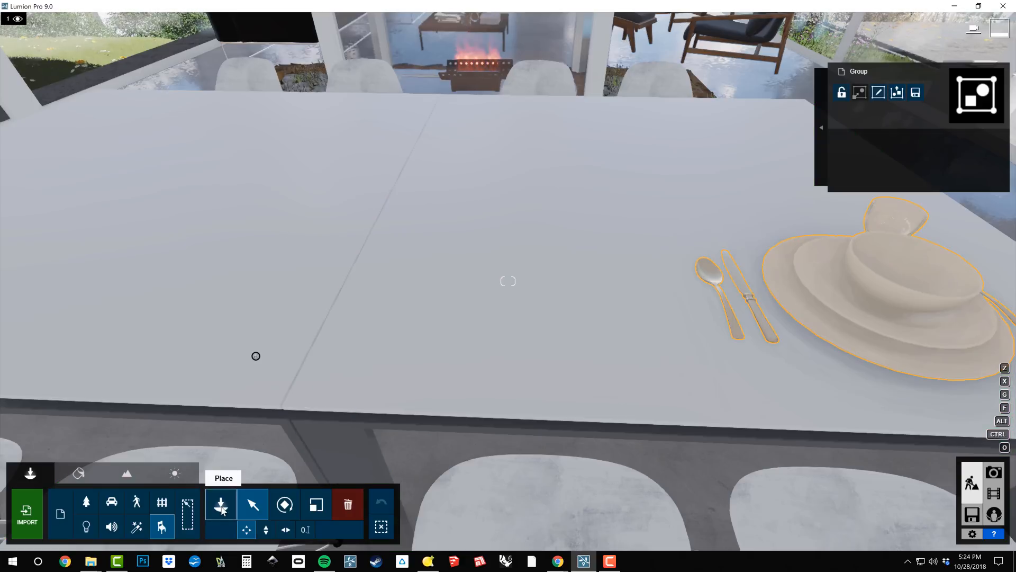
In Place mode, load the BD_Table Setting.lsg9 group file into the scene
left_click(220, 505)
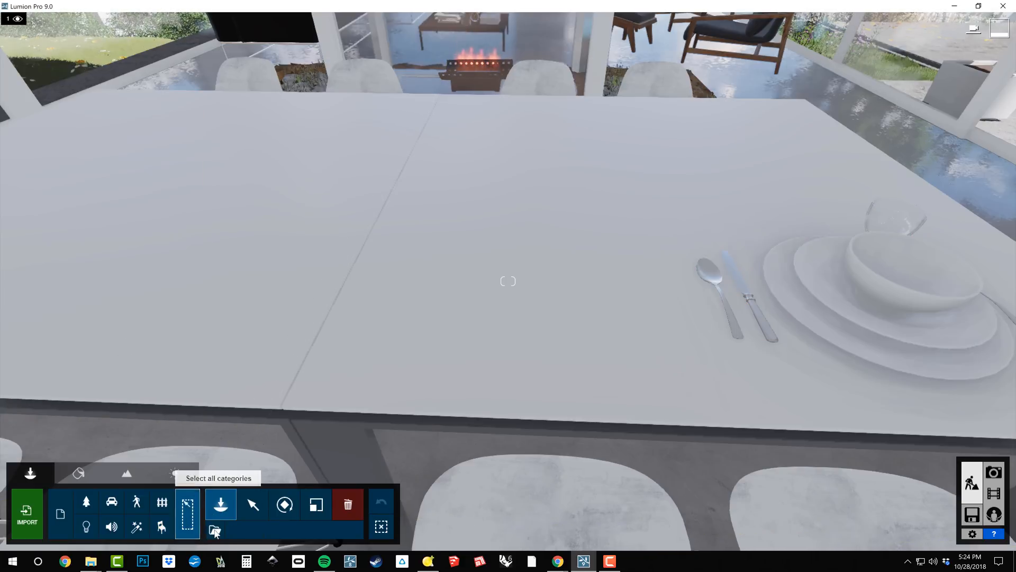
mouse_move(215, 530)
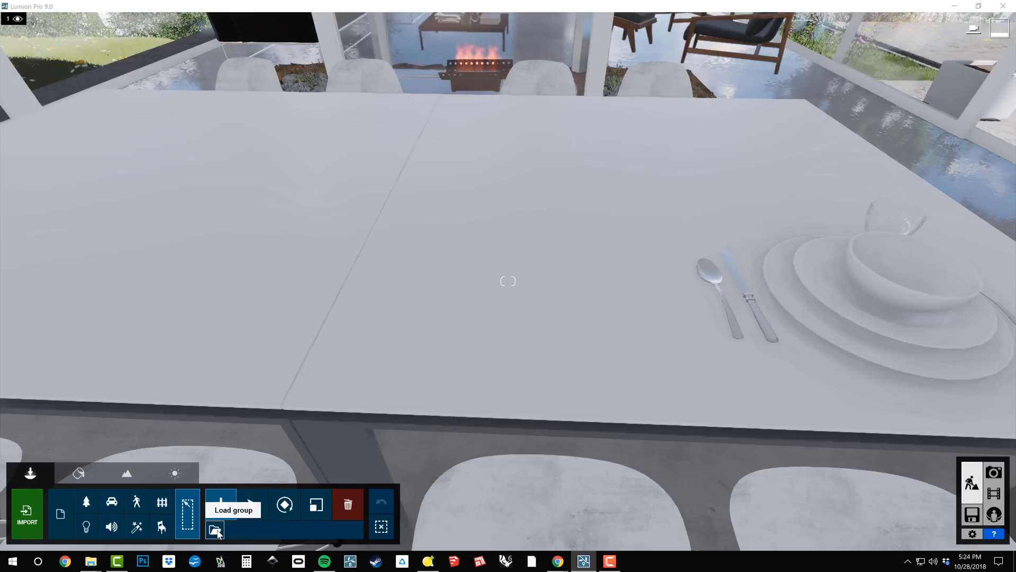
left_click(215, 529)
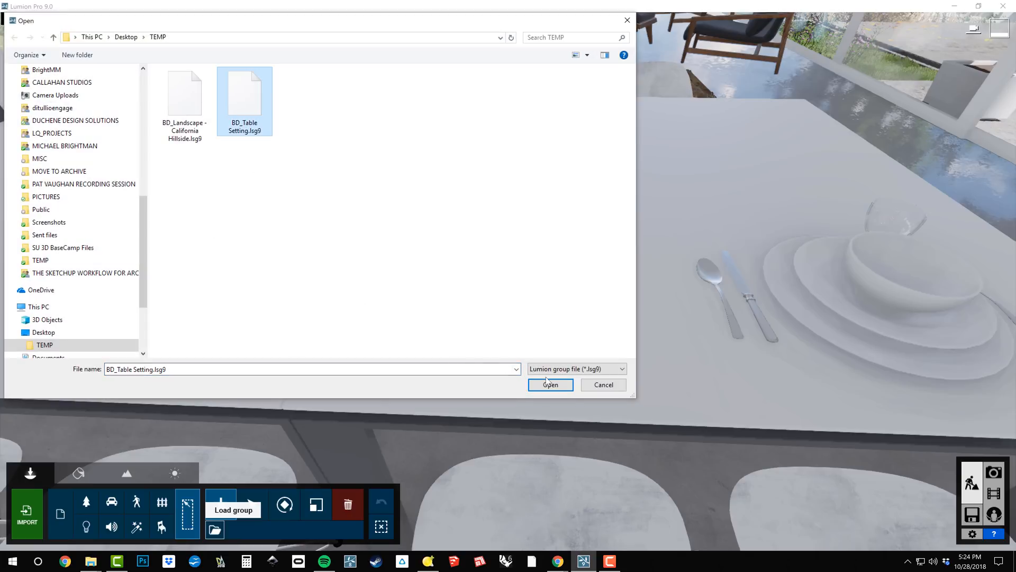
left_click(549, 384)
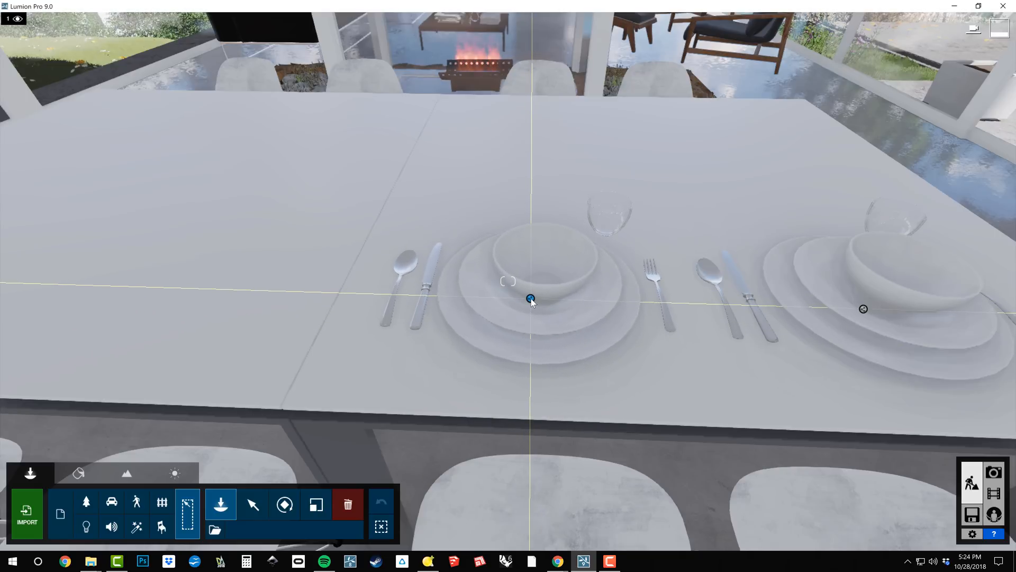
Place the loaded setting at table centre, then Alt-drag it to leave a copy behind
left_click(253, 504)
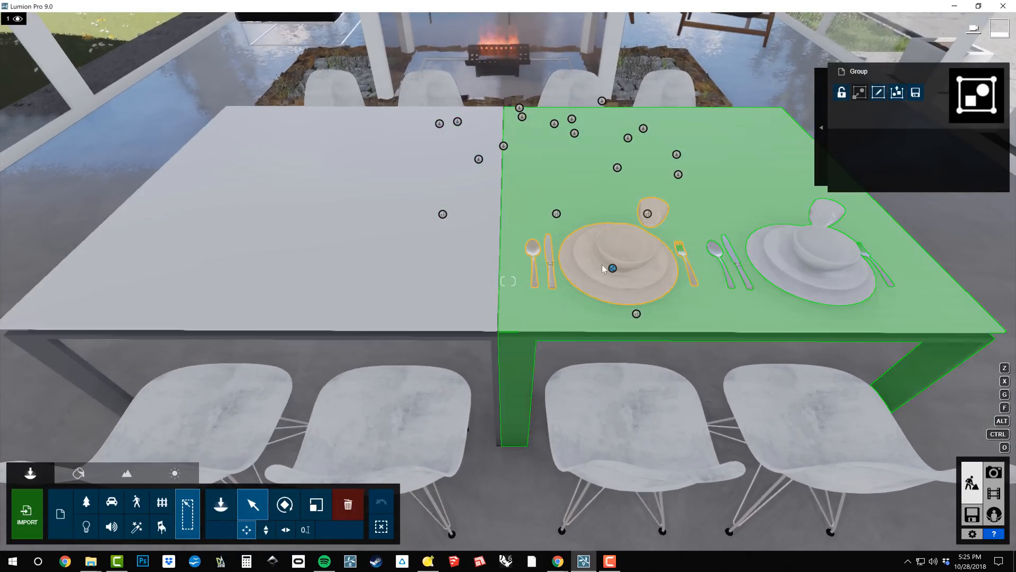
left_click(381, 525)
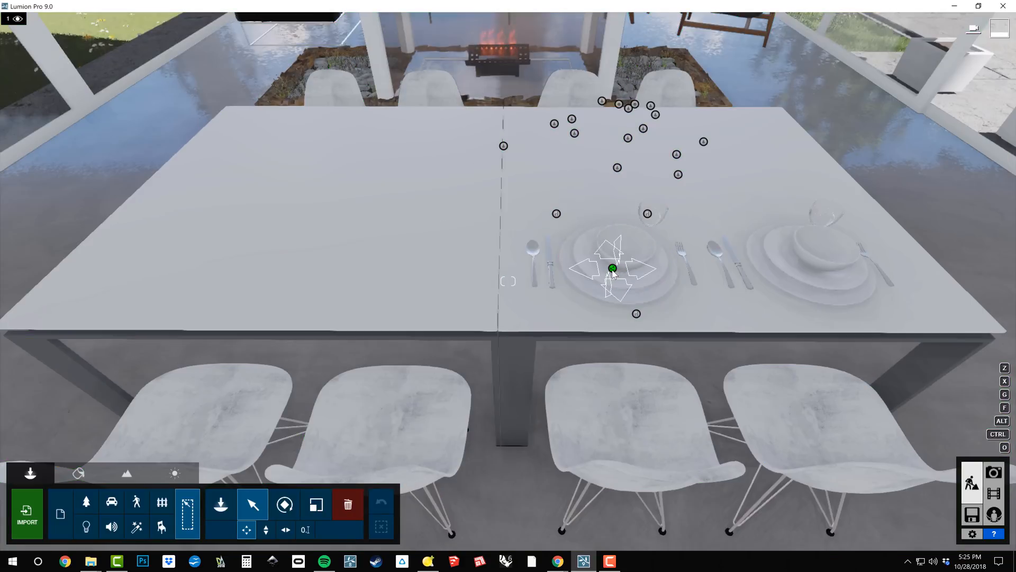
left_click(611, 269)
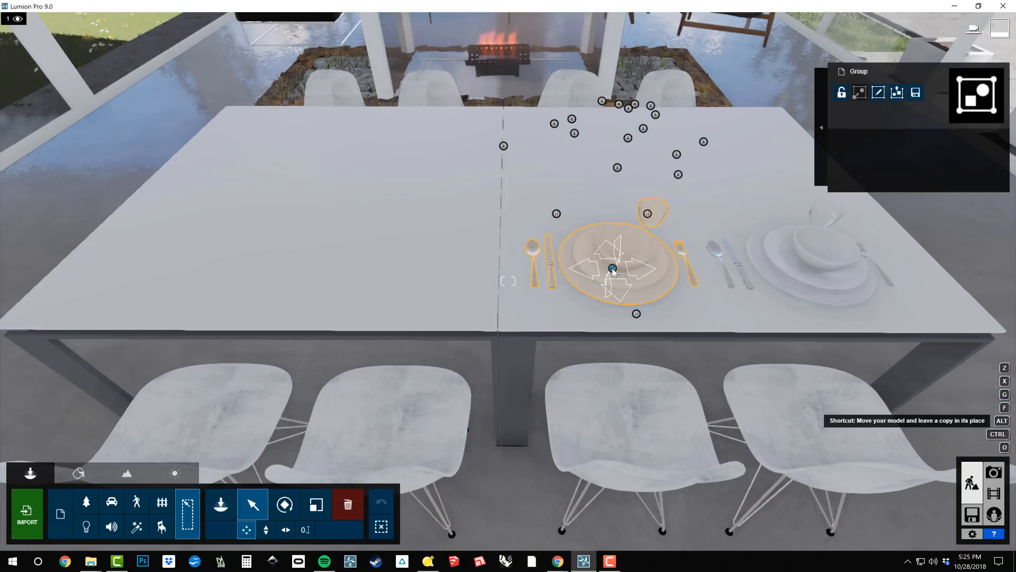
left_click_drag(613, 268, 391, 275)
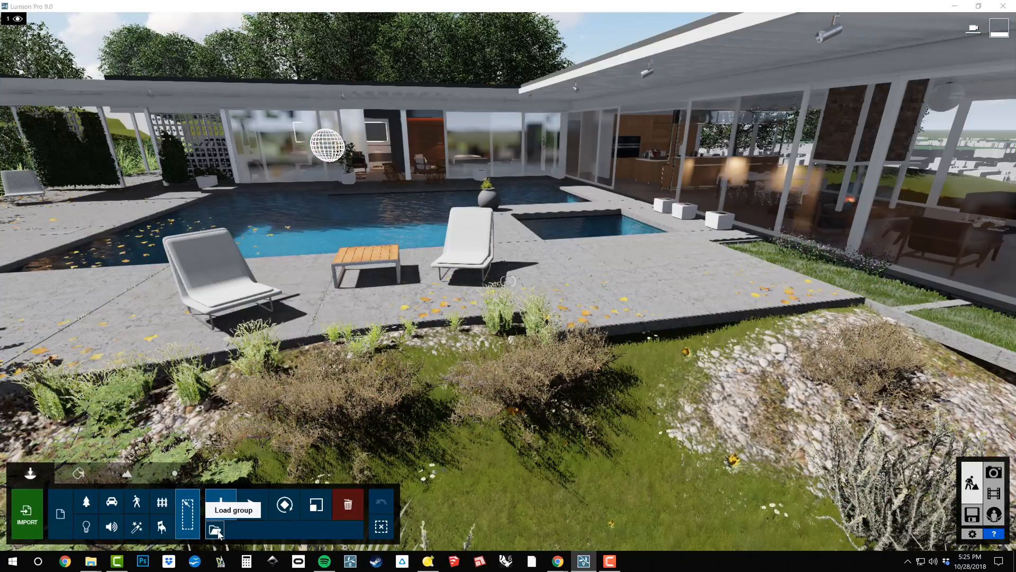
Load the BD_Landscape - California Hillside.lsg9 plant group into the poolside scene
left_click(215, 530)
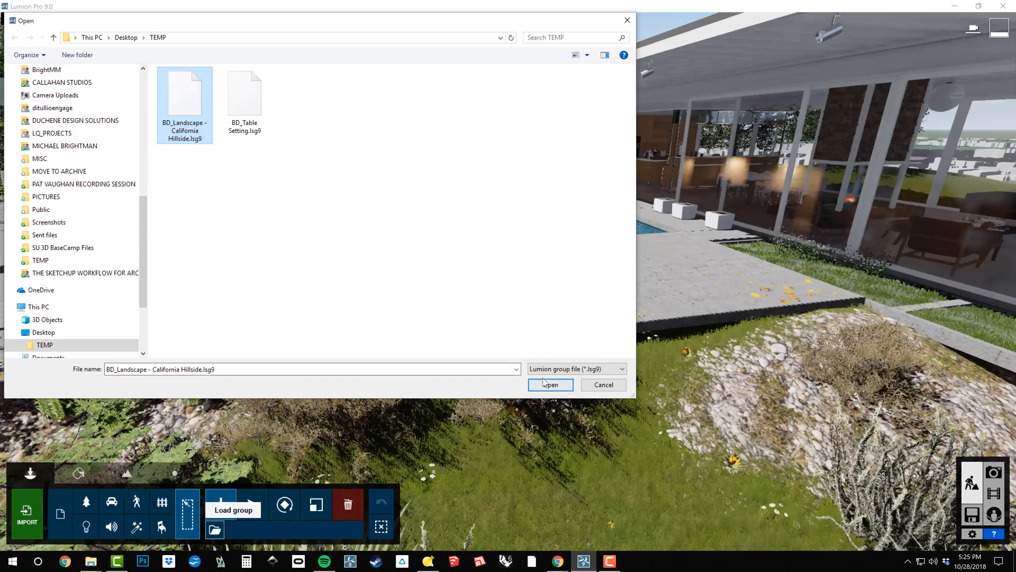
left_click(551, 384)
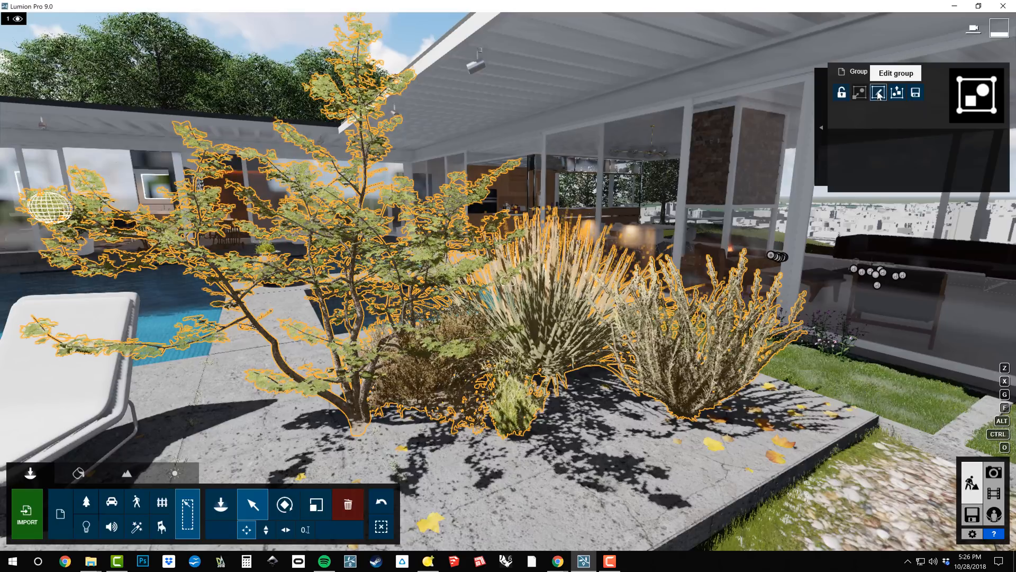
Edit the plants inside the California Hillside group, then reselect the whole group
left_click(895, 73)
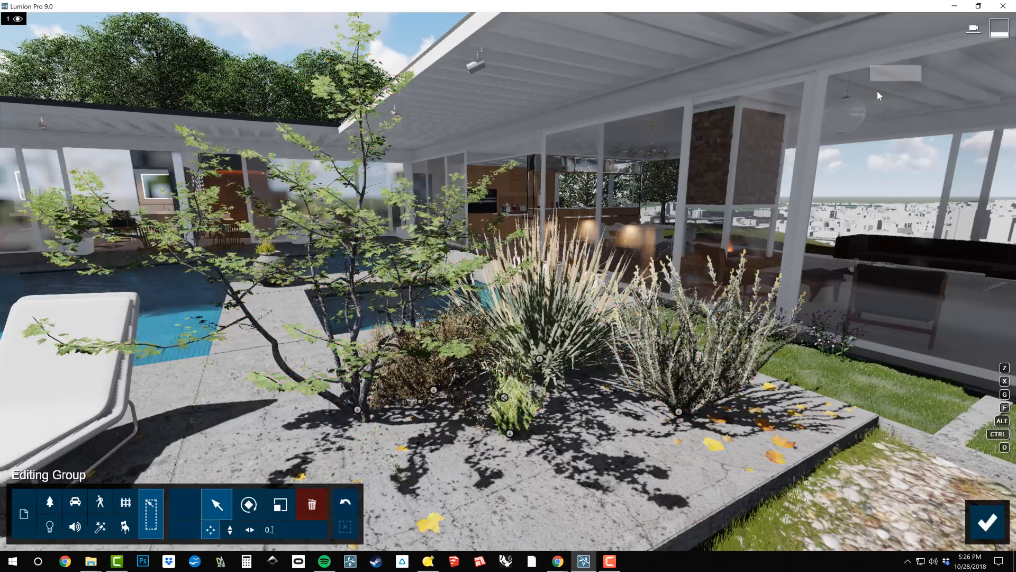
left_click(512, 403)
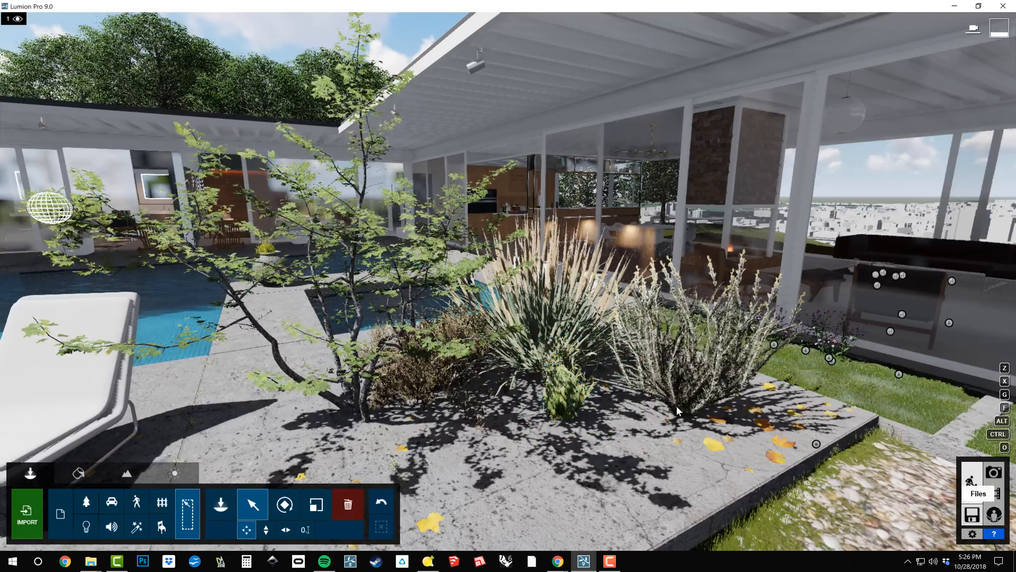
left_click(554, 388)
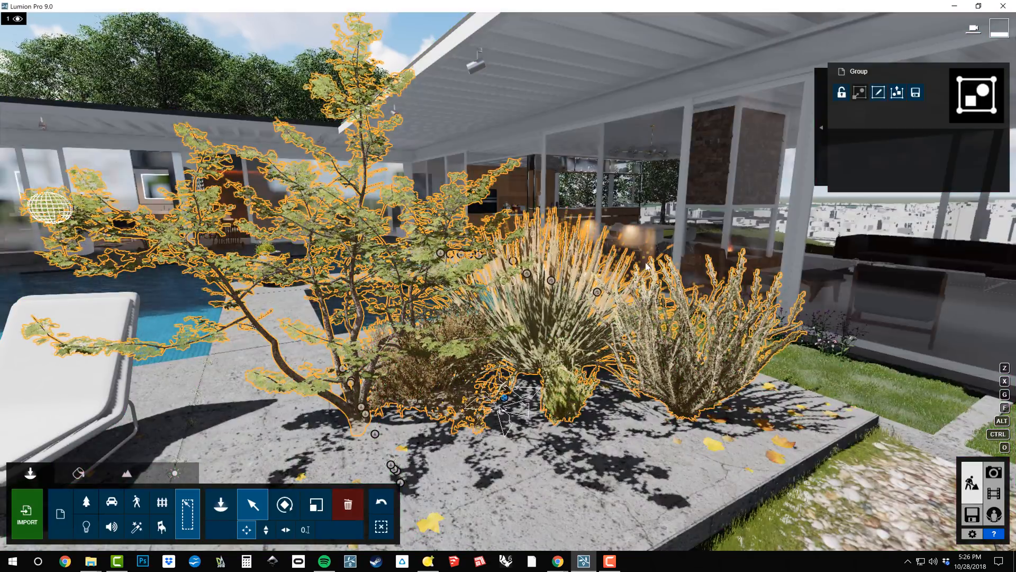
mouse_move(897, 92)
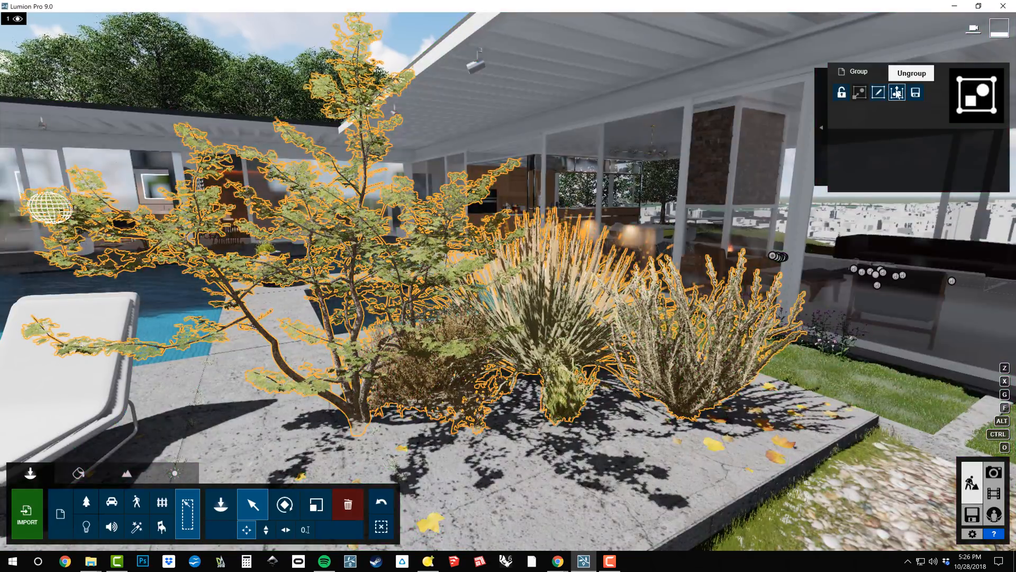